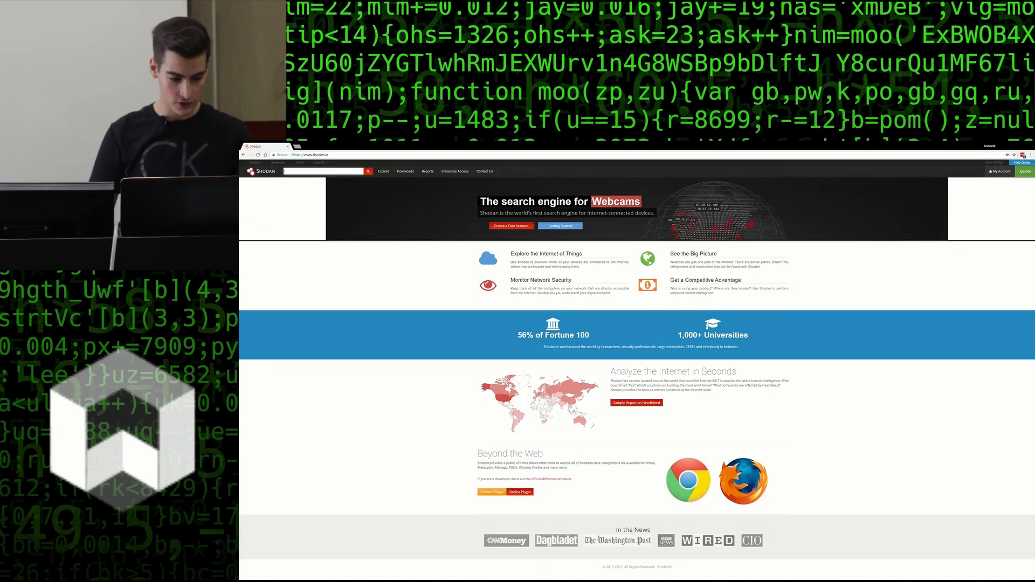
Step: Go to Shodan's Explore page of shared searches, view a results page, then return to Explore
{"action": "left_click", "coordinate": [383, 171]}
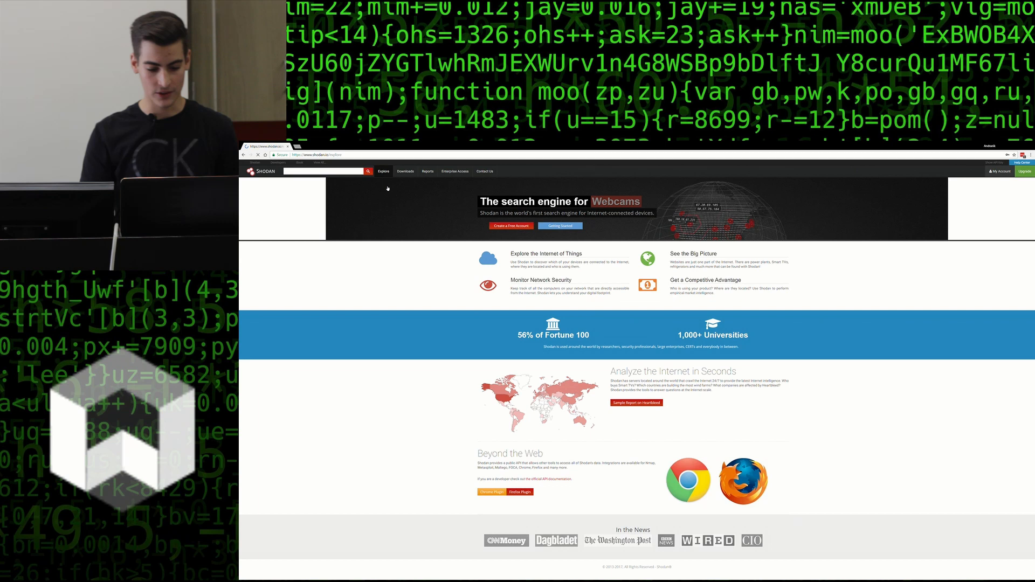
{"action": "left_click", "coordinate": [382, 171]}
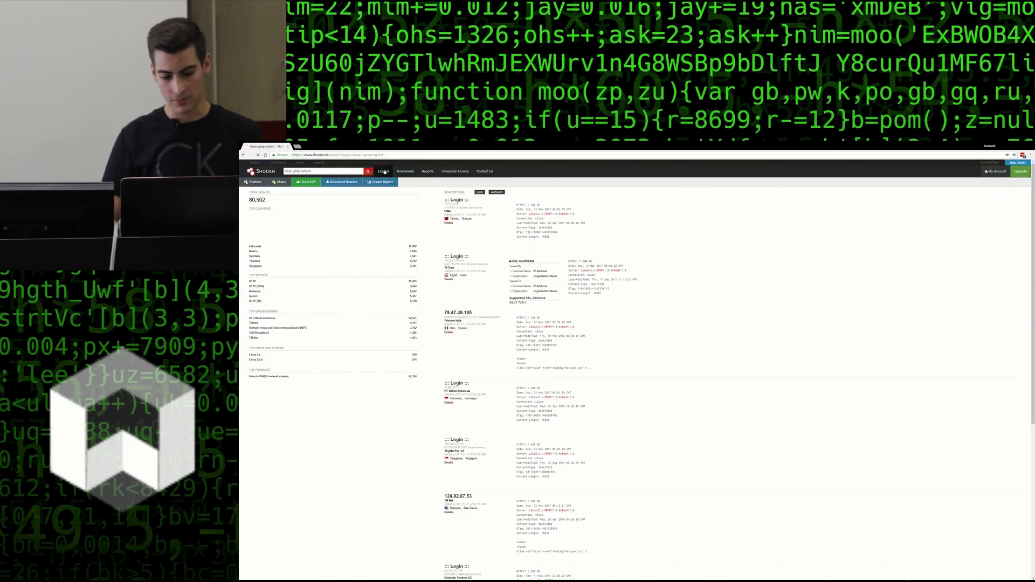
{"action": "left_click", "coordinate": [383, 170]}
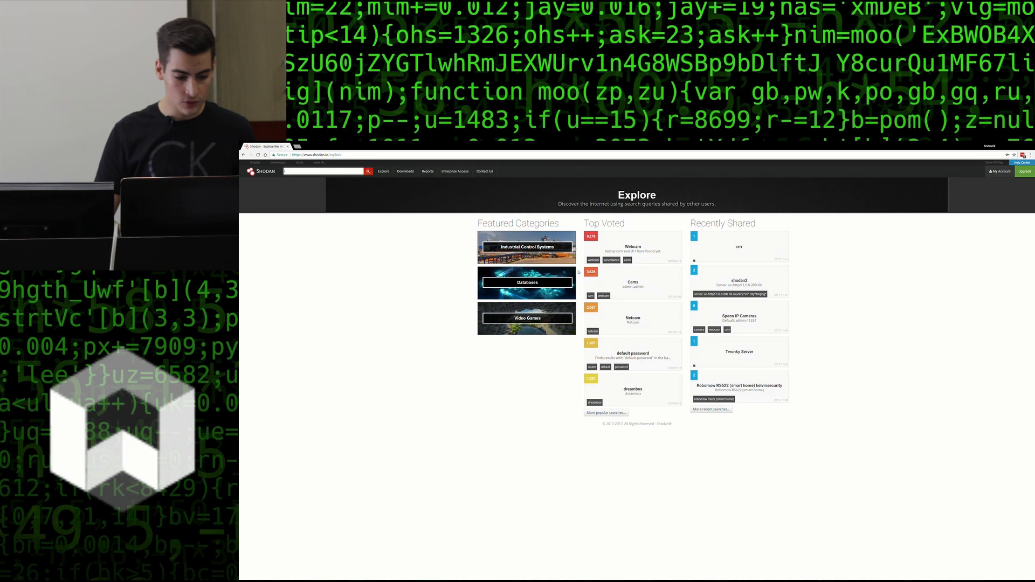
Step: Run a shared search and open the details for Hong Kong host 210.89.86.82
{"action": "left_click", "coordinate": [526, 246]}
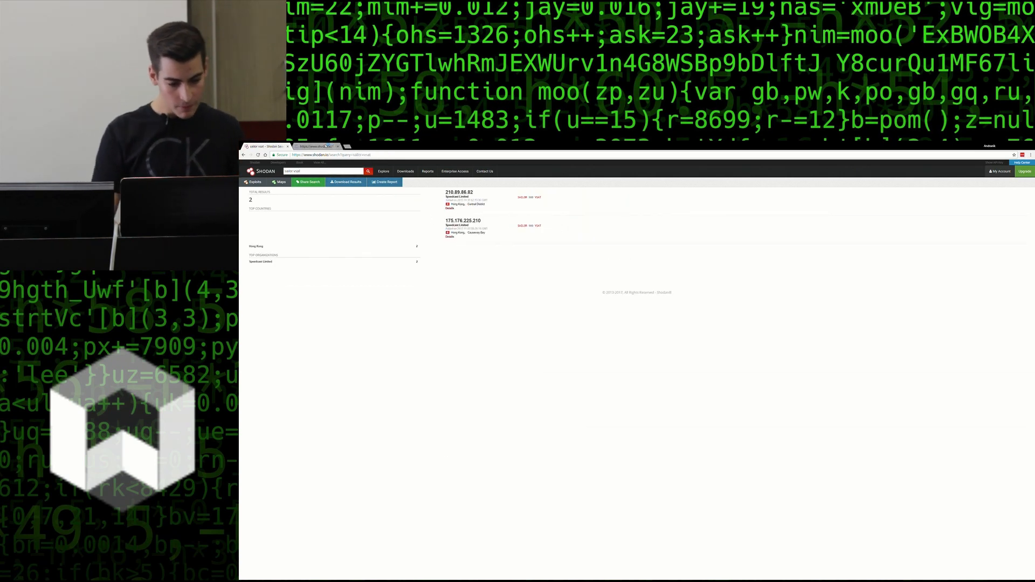
{"action": "left_click", "coordinate": [460, 192]}
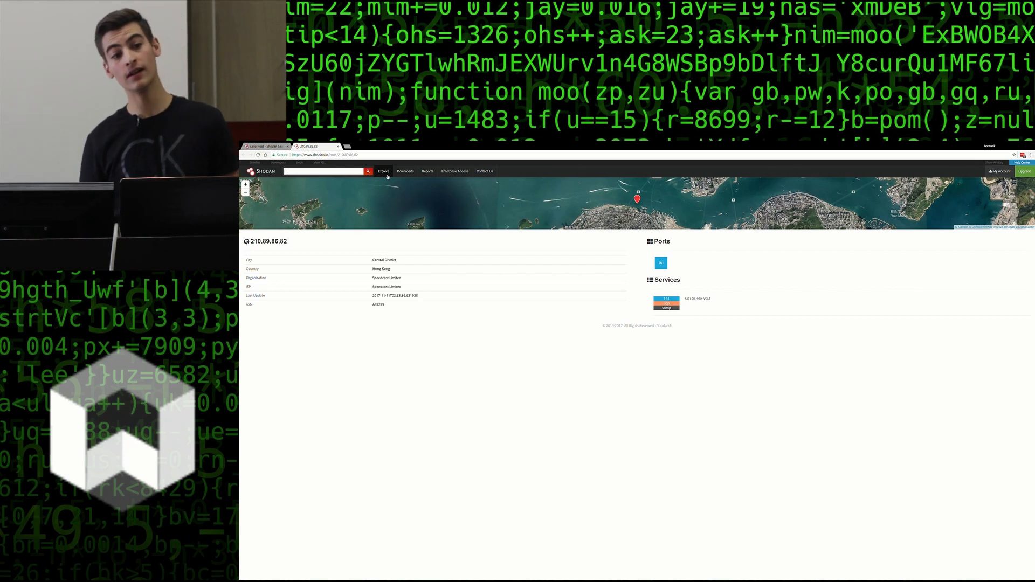
Step: Search Google for 'ghdb' in a new tab and open the Exploit-DB Google Hacking Database result
{"action": "left_click", "coordinate": [353, 147]}
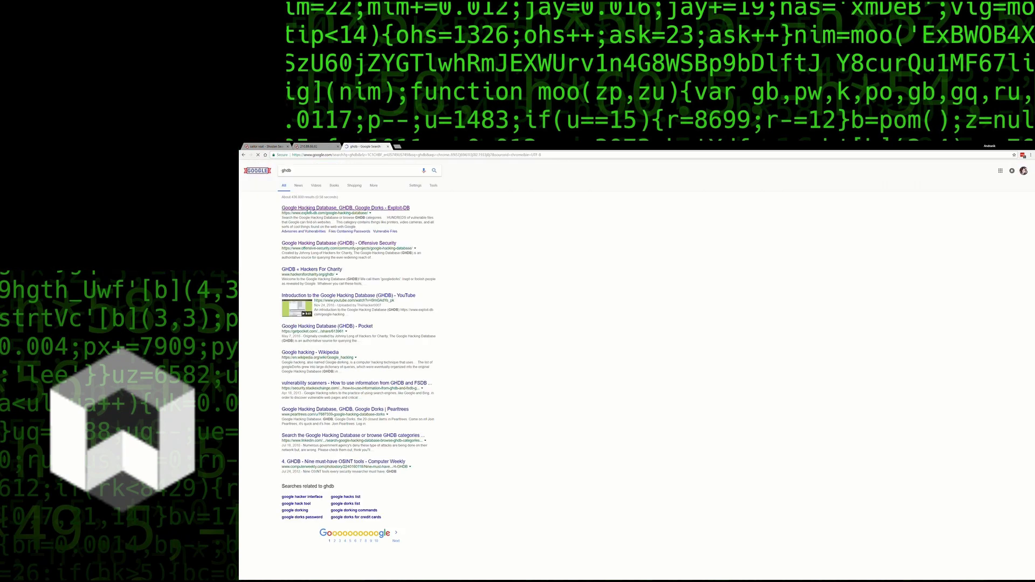
{"action": "left_click", "coordinate": [342, 207]}
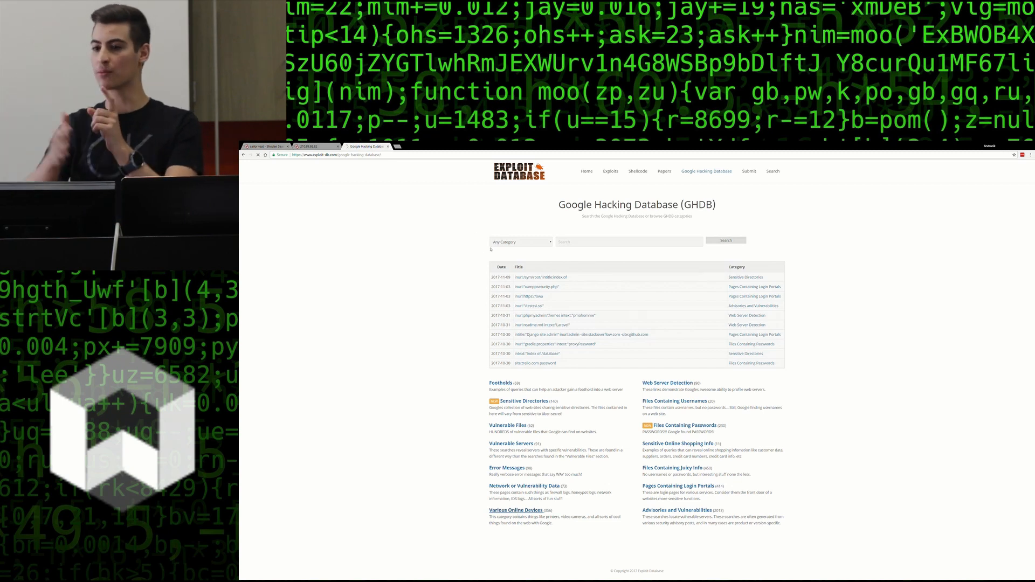
Step: Browse the Various Online Devices dork category and open a camera dork's detail page
{"action": "left_click", "coordinate": [515, 510]}
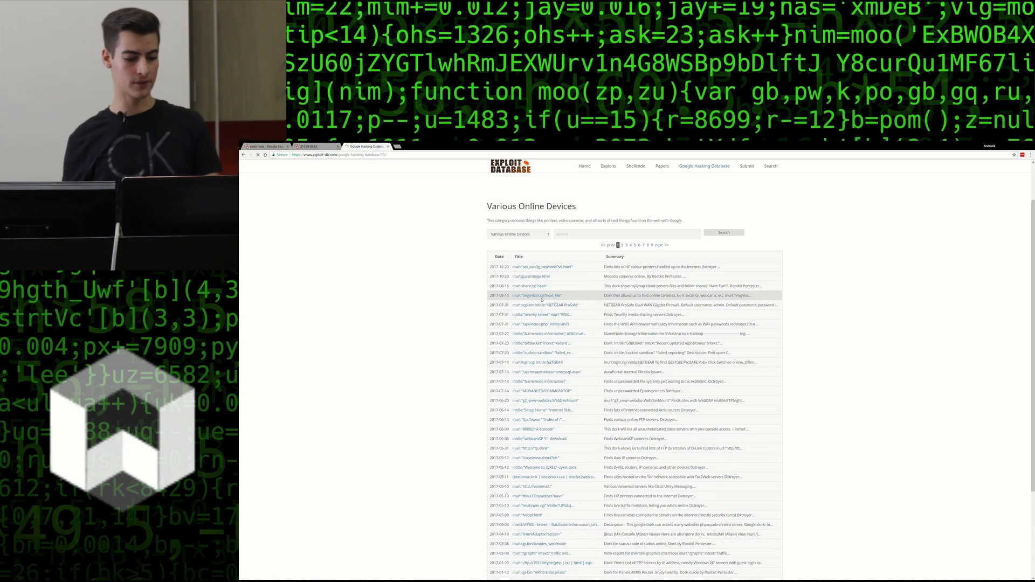
{"action": "left_click", "coordinate": [538, 458]}
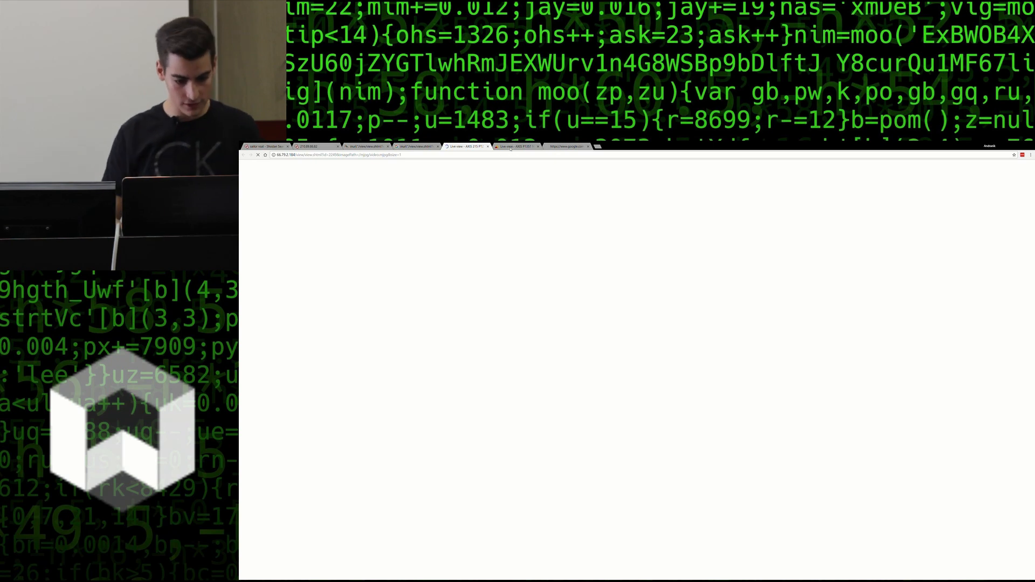
Step: Switch from the Google tab to the AXIS 215 PTZ pool camera, then the AXIS M1114 console
{"action": "left_click", "coordinate": [518, 147]}
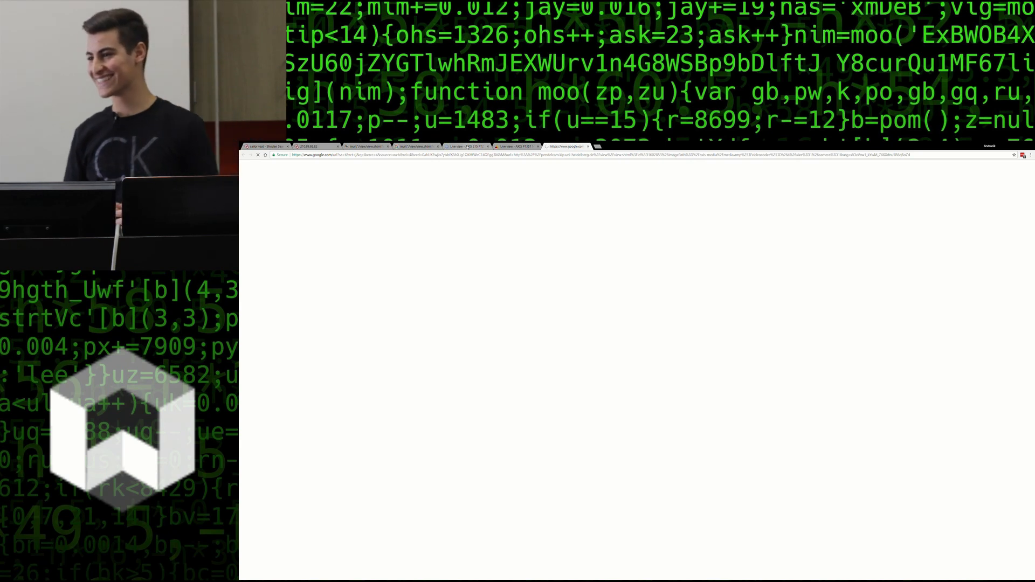
{"action": "left_click", "coordinate": [462, 146]}
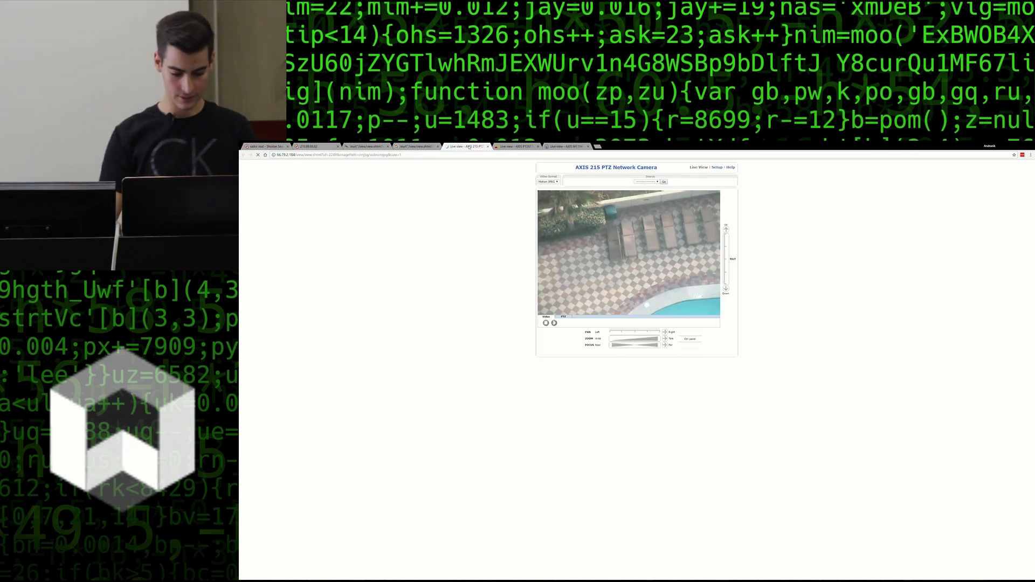
{"action": "left_click", "coordinate": [564, 146]}
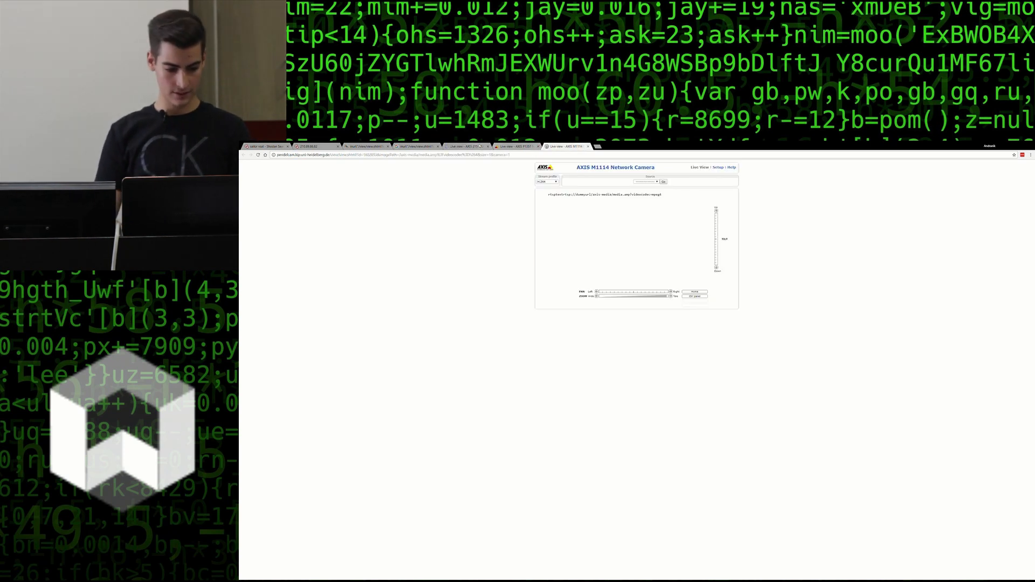
Step: Watch the AXIS 215 PTZ pool feed, then view the AXIS camera dork and Shodan host 210.89.86.82
{"action": "left_click", "coordinate": [462, 147]}
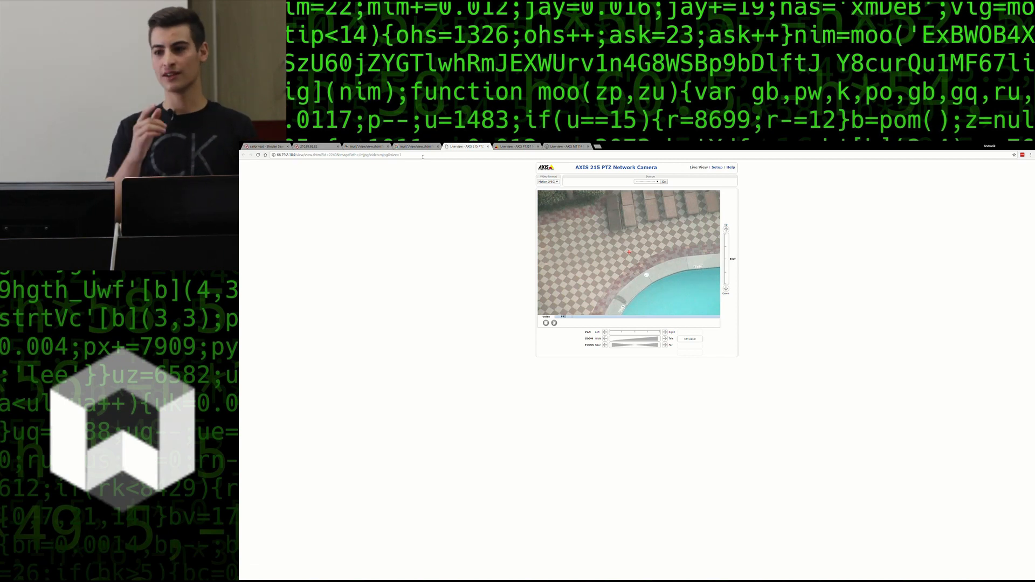
{"action": "left_click", "coordinate": [367, 147]}
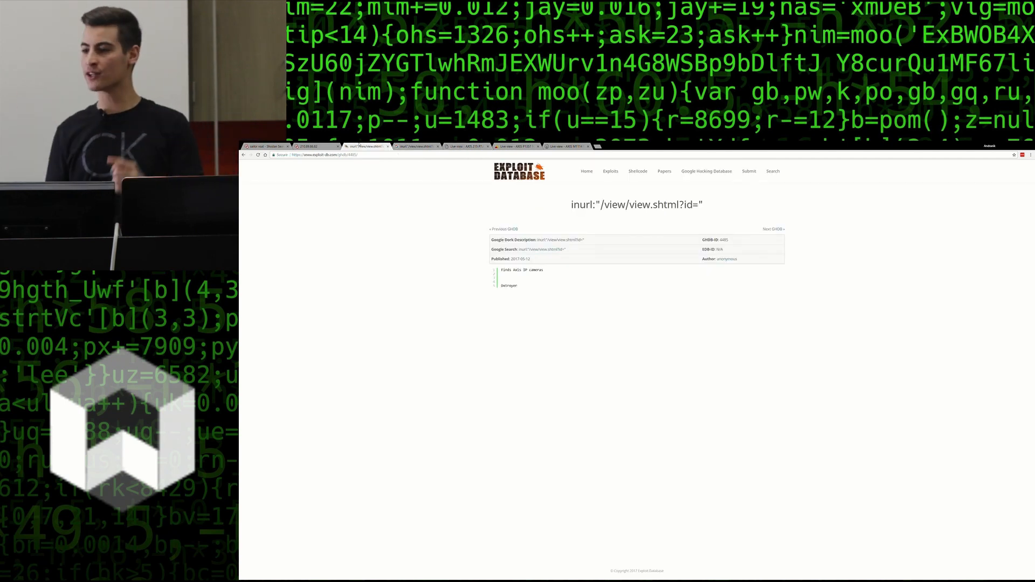
{"action": "left_click", "coordinate": [310, 146]}
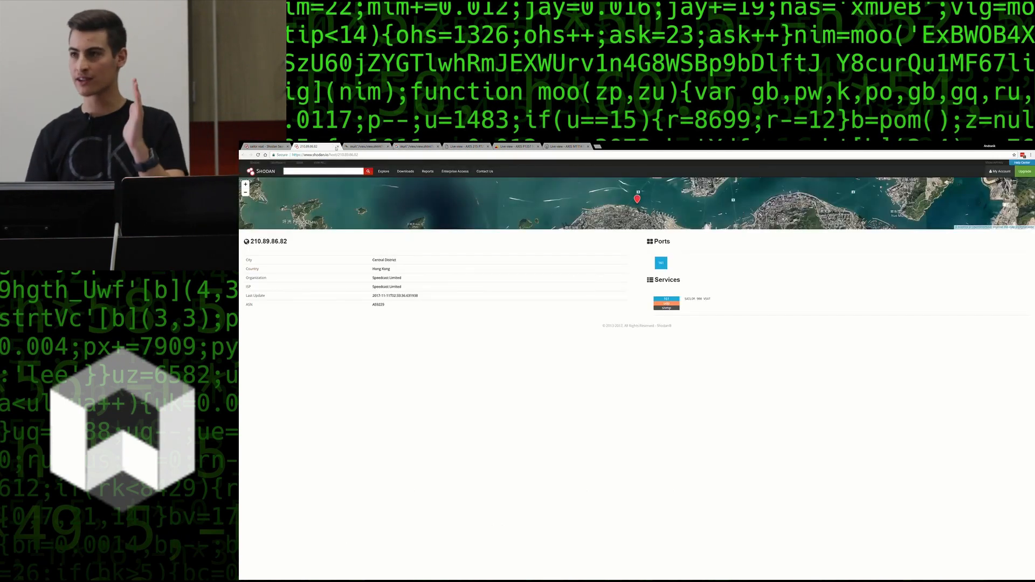